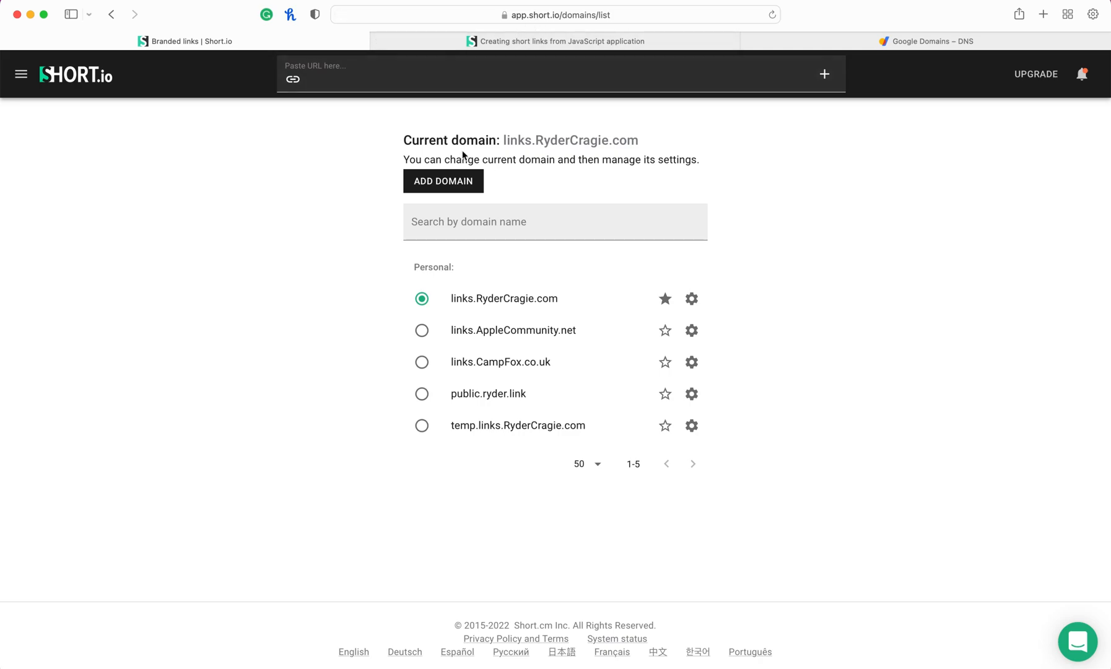
Begin adding your own domain ls.ryder.link as a custom short domain
left_click(442, 181)
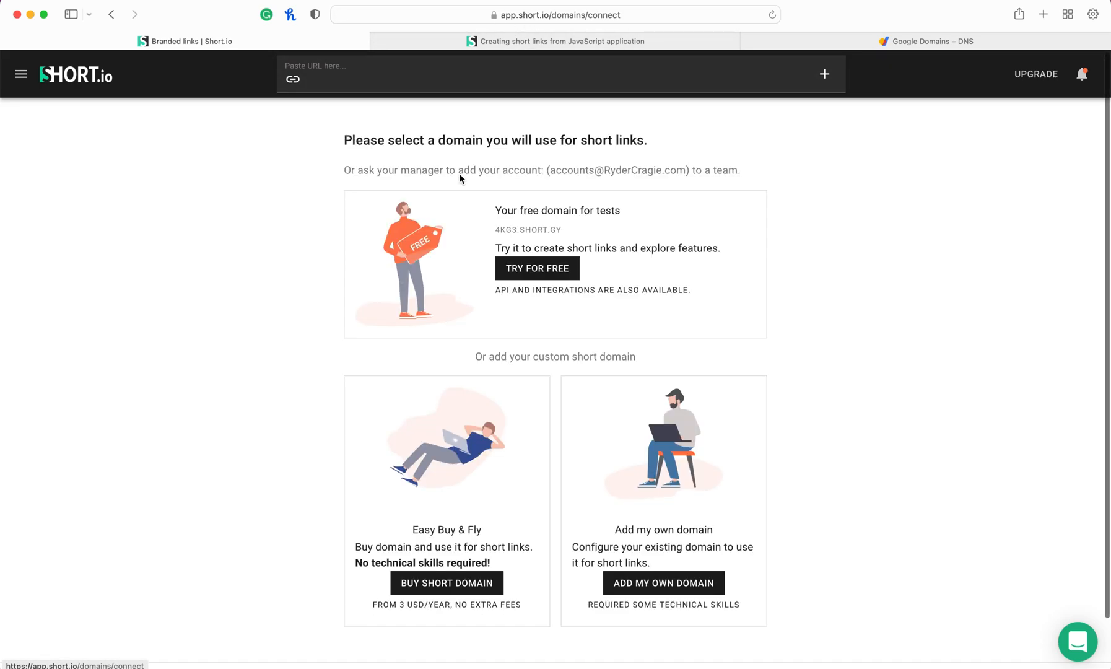
left_click(663, 582)
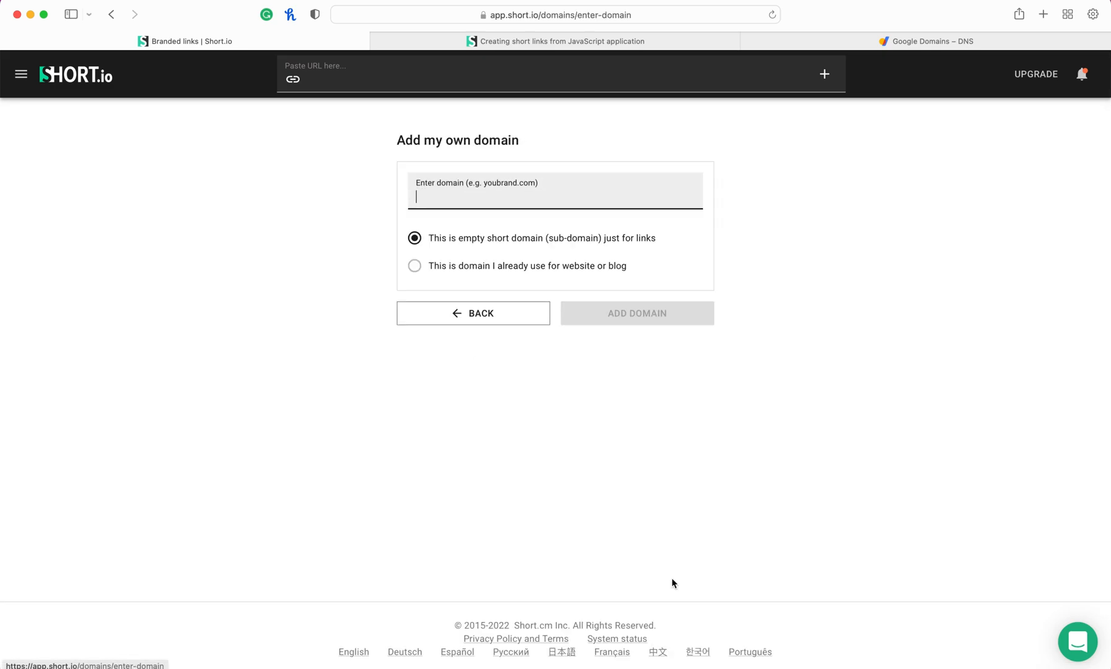
mouse_move(501, 197)
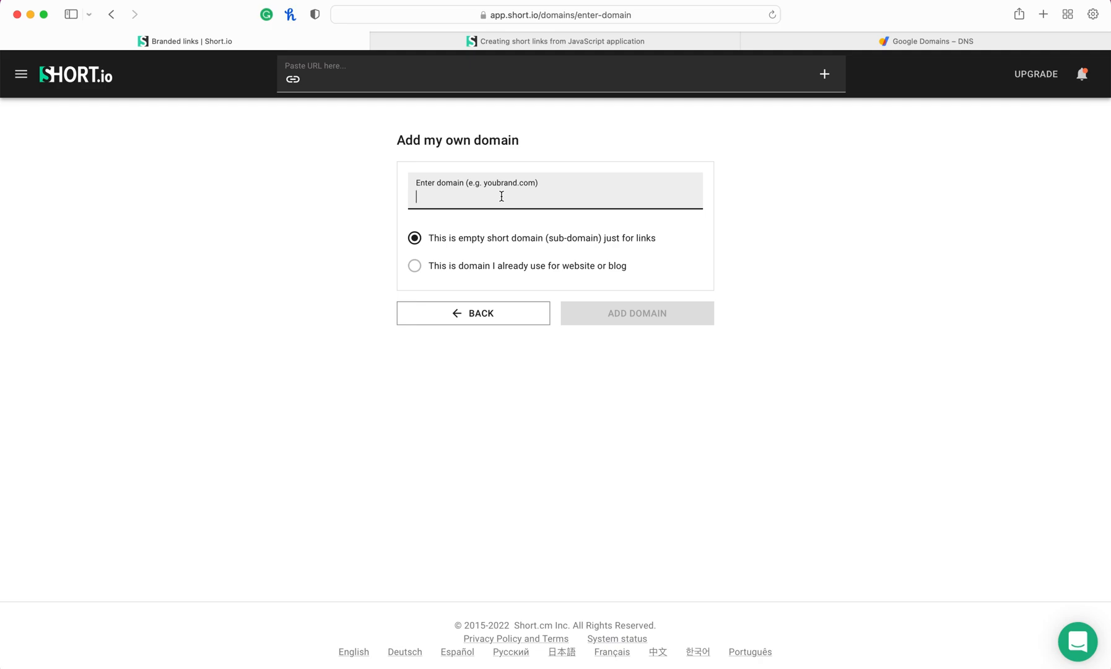
type("ls")
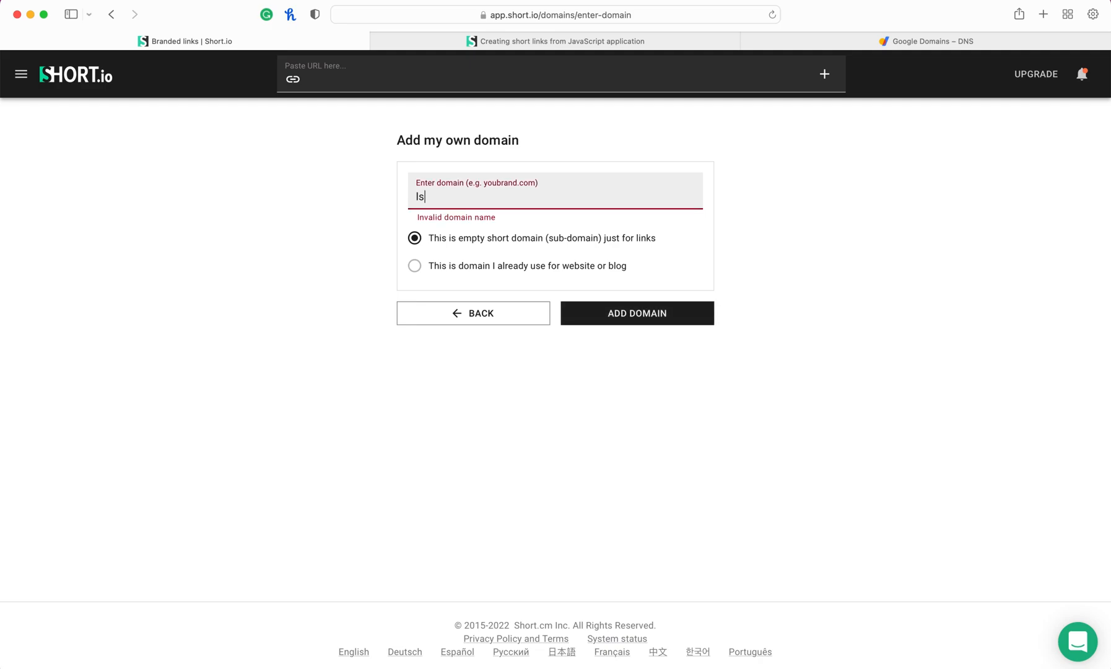
type("ryder.")
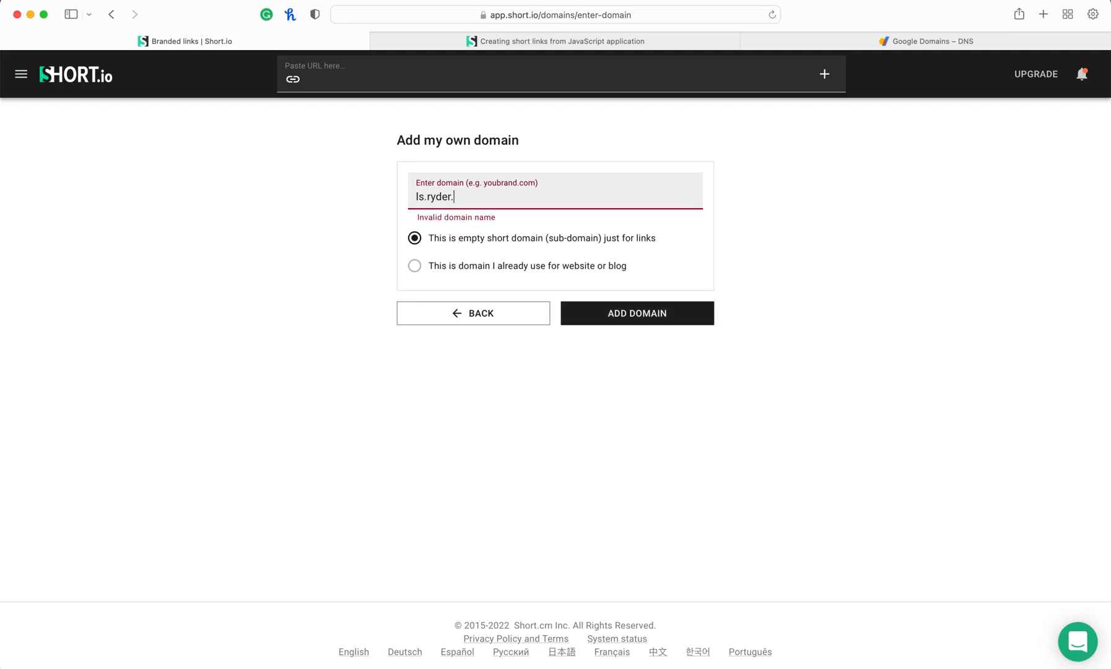
type("link")
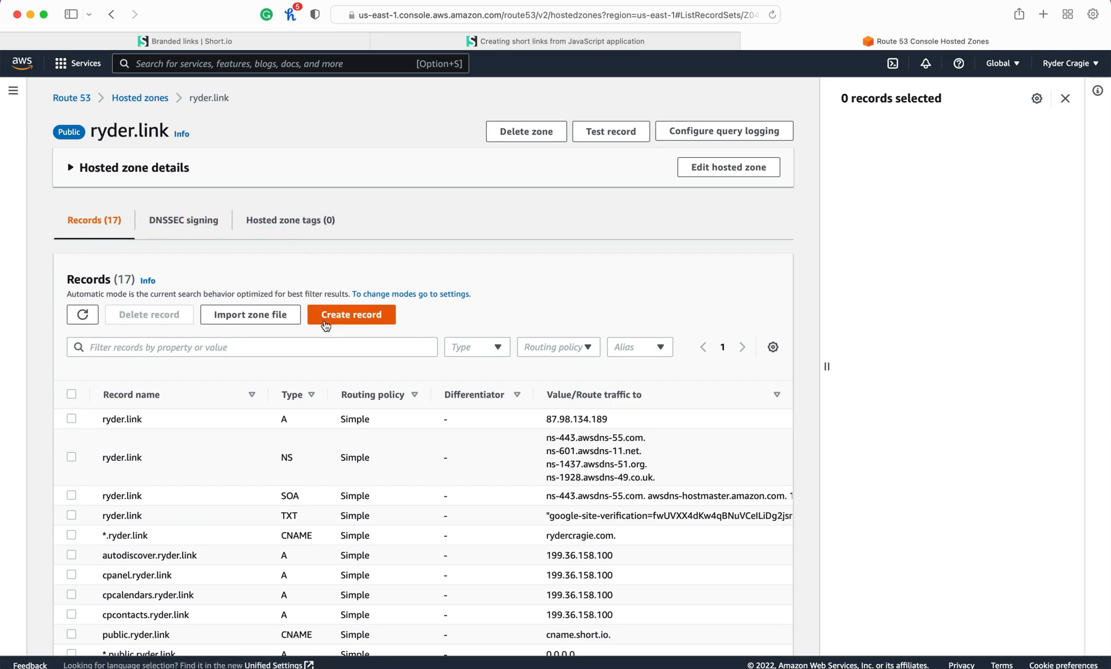
Create a CNAME record named ls pointing to cname.short.io, then return to Short.io
left_click(351, 314)
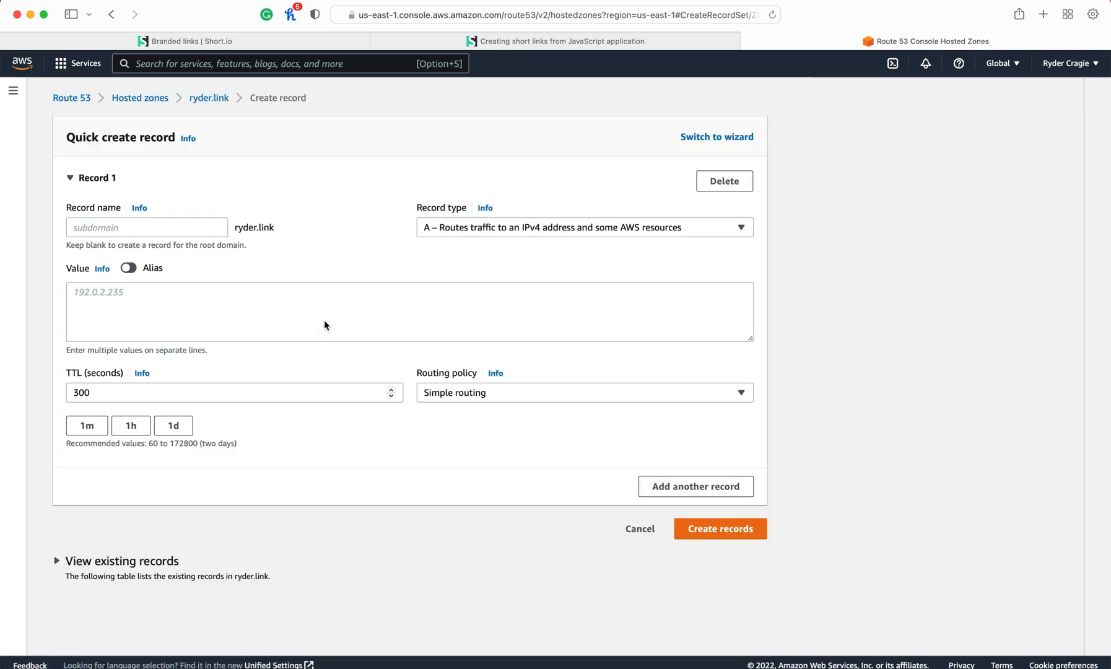
left_click(584, 227)
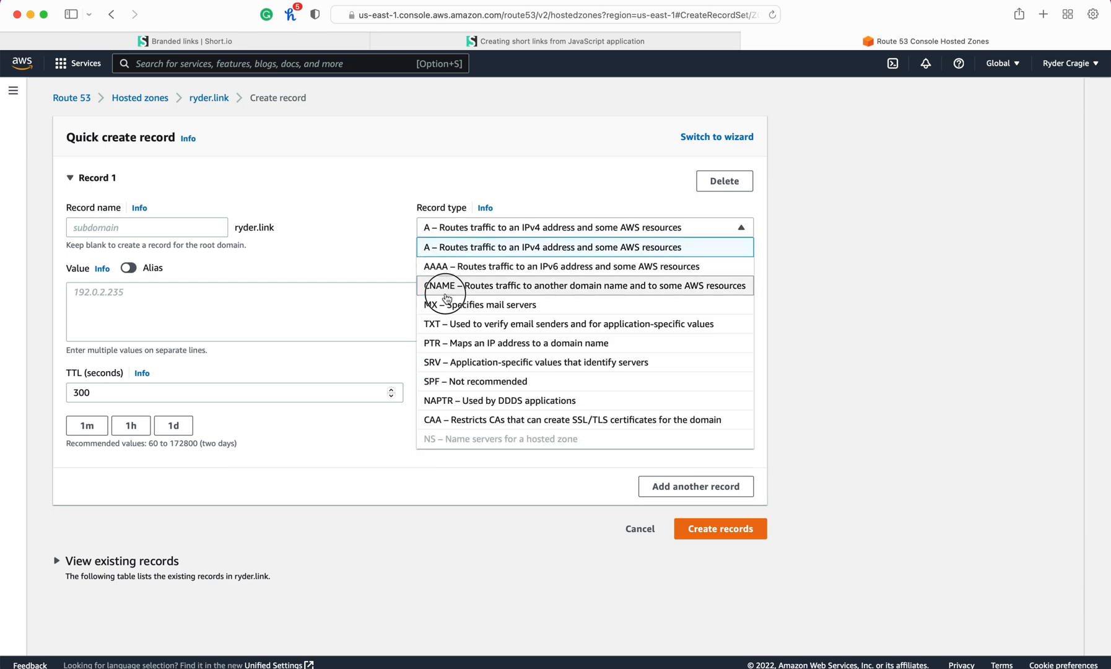
left_click(583, 285)
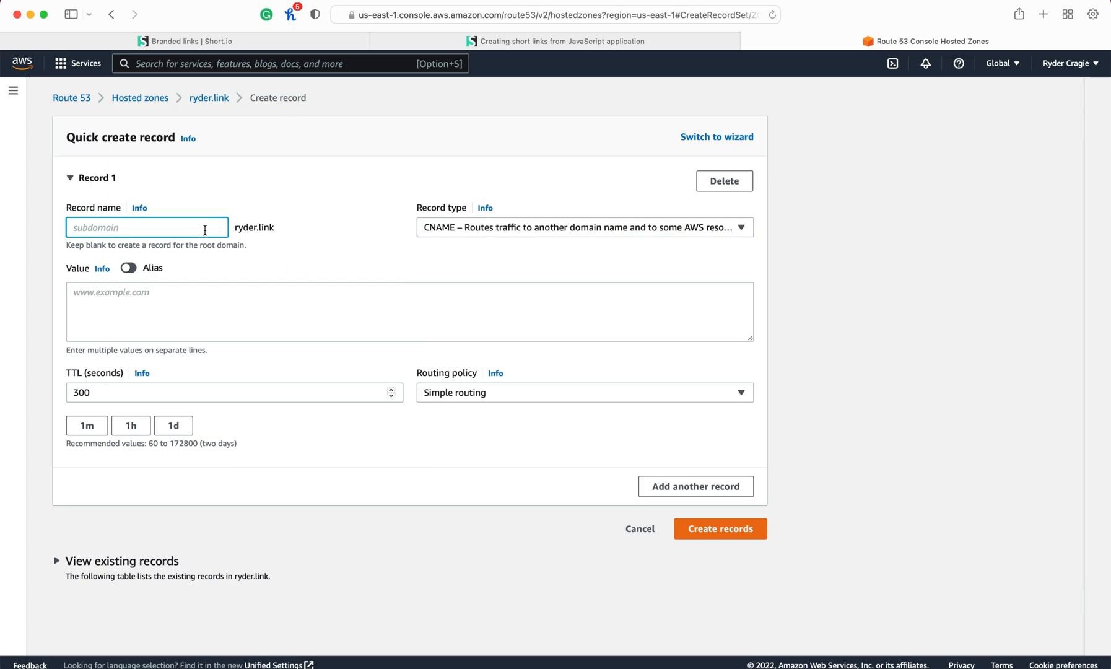
type("ls")
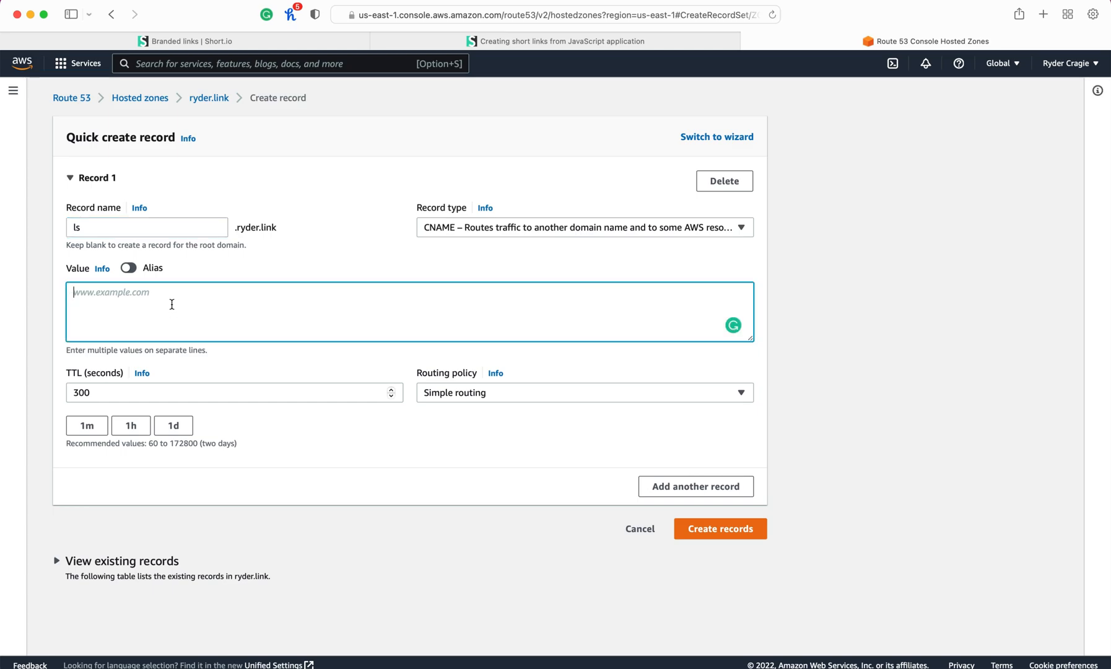
type("cname.short.")
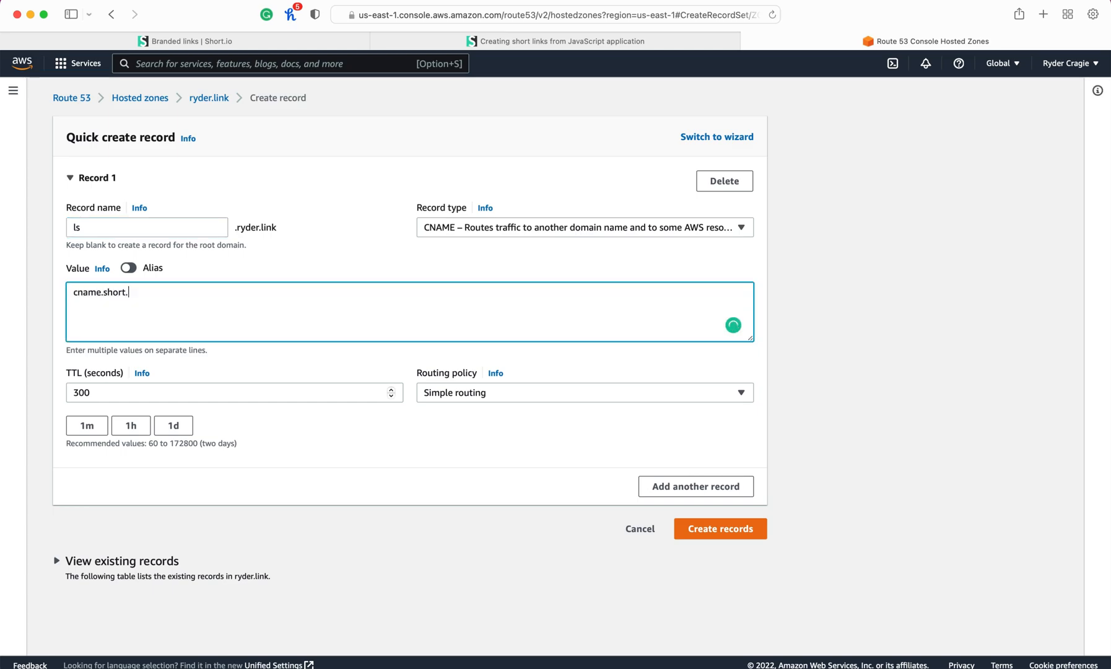
type("io.")
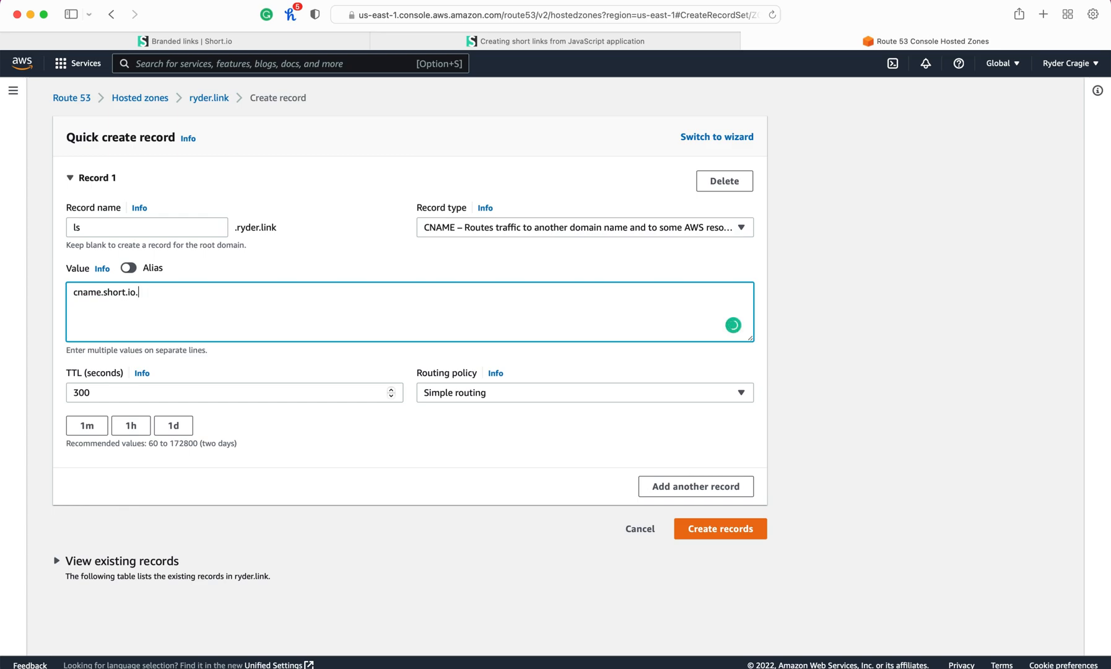
left_click(719, 528)
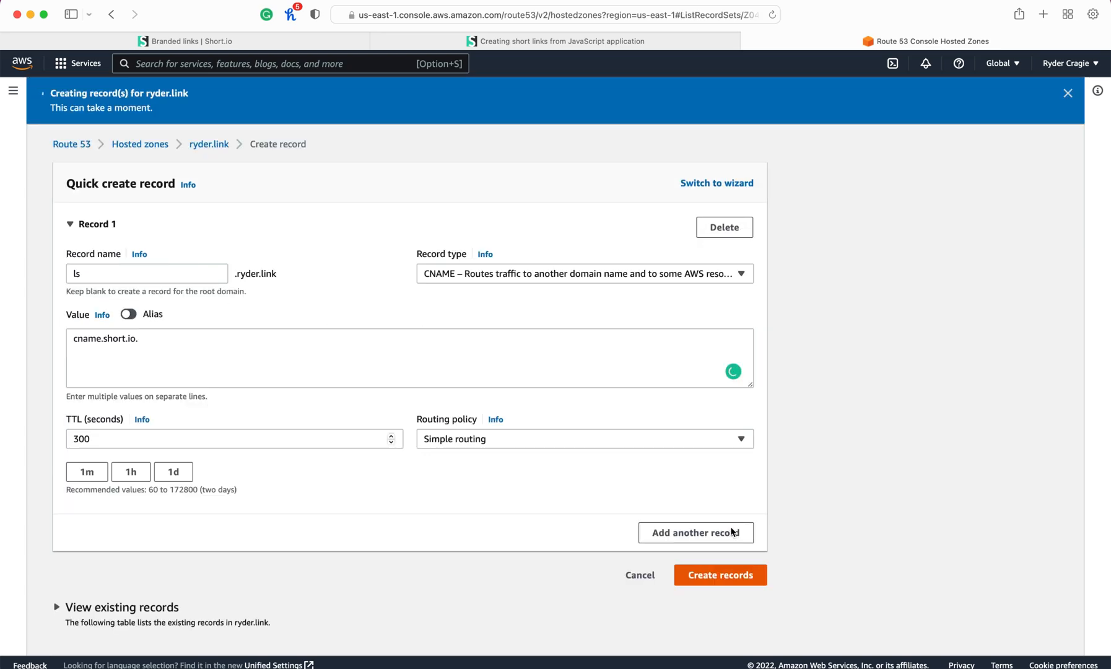
left_click(720, 575)
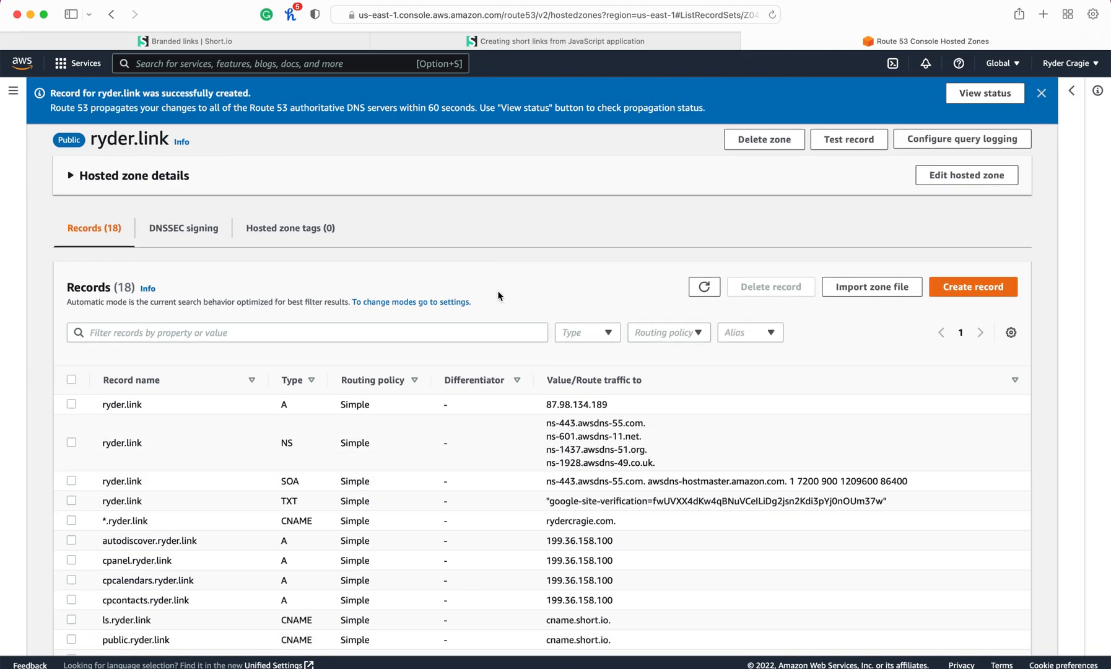
scroll("down", 3)
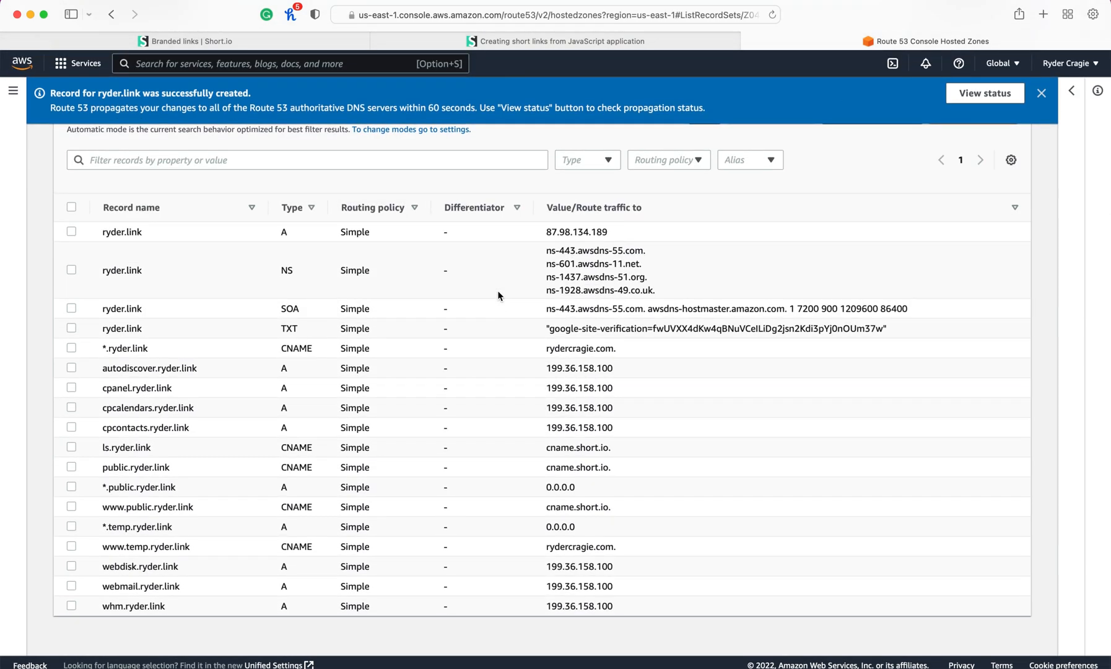
mouse_move(171, 451)
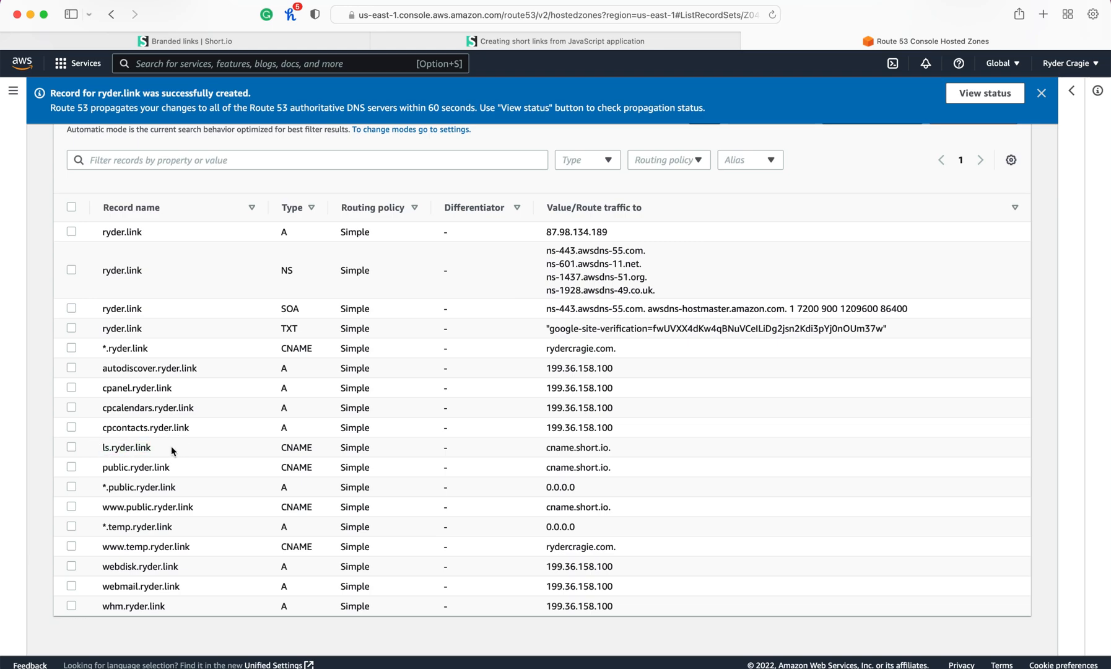
left_click(186, 40)
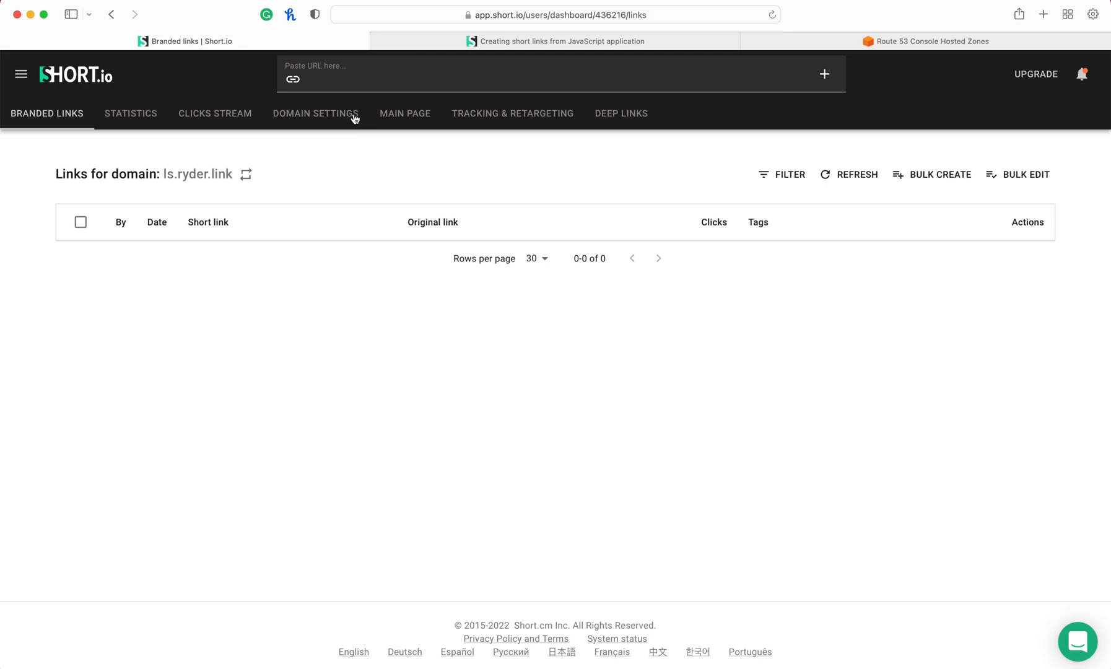
Shorten google.com into the test link ls.ryder.link/5LFdCH and dismiss the confirmation
type("goog")
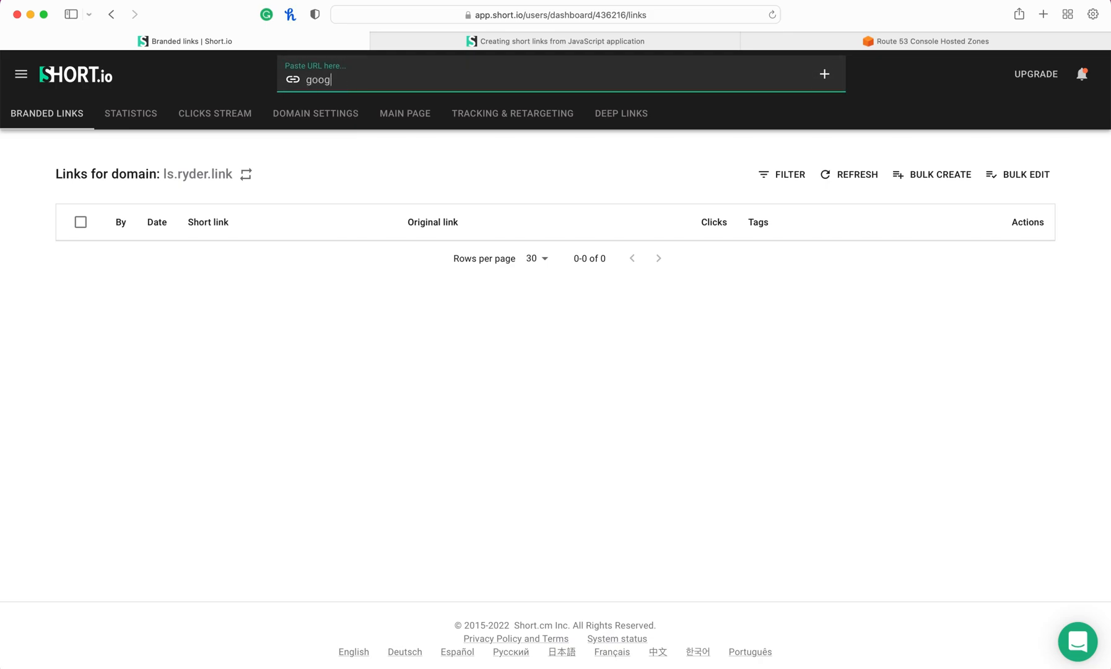
left_click(824, 74)
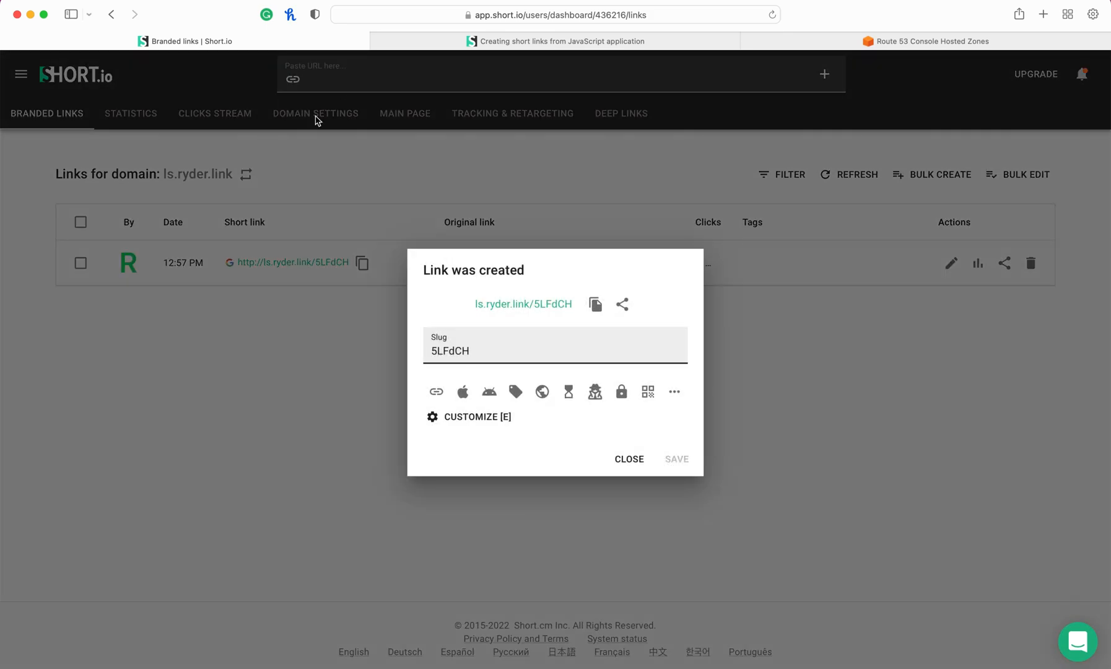
left_click(628, 459)
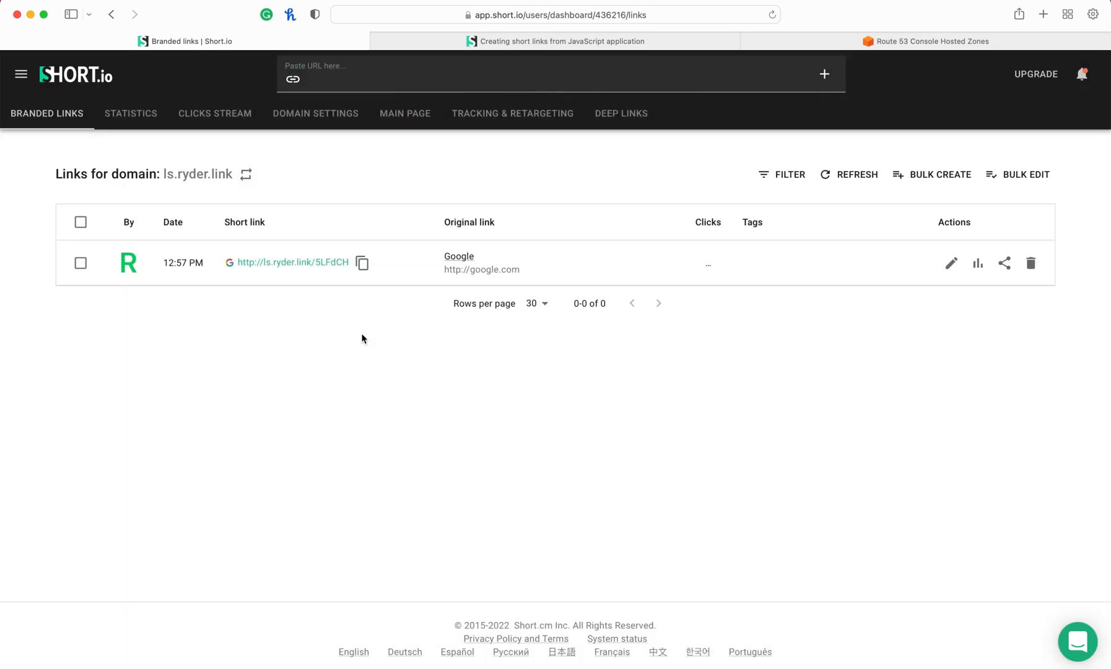
left_click(559, 41)
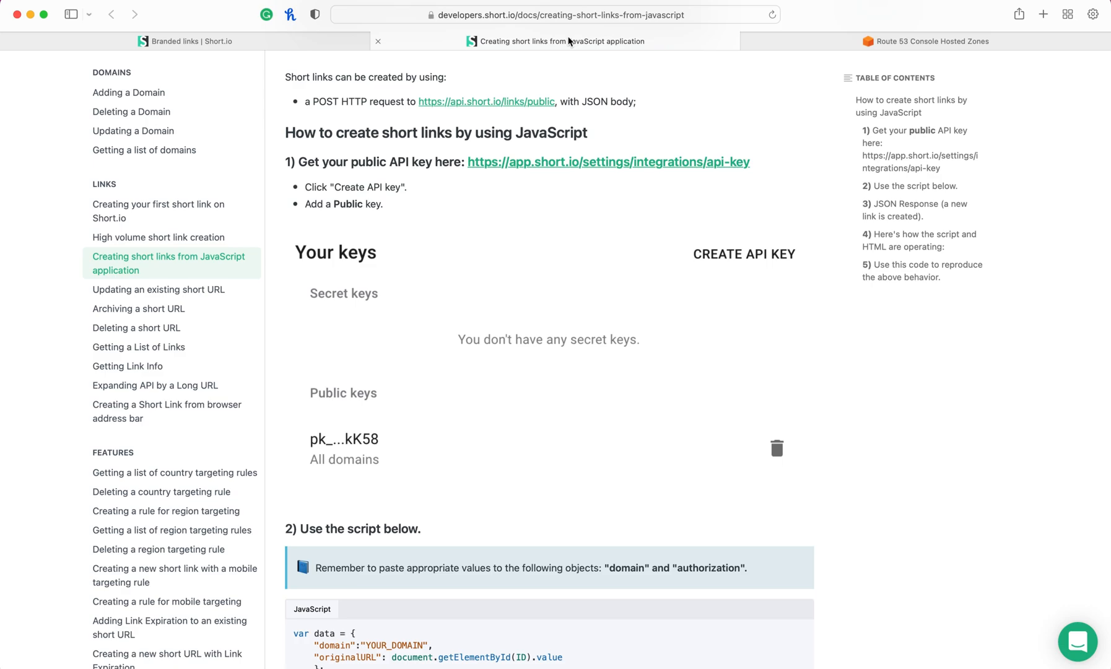
Create a public API key restricted to the ls.ryder.link domain
left_click(607, 161)
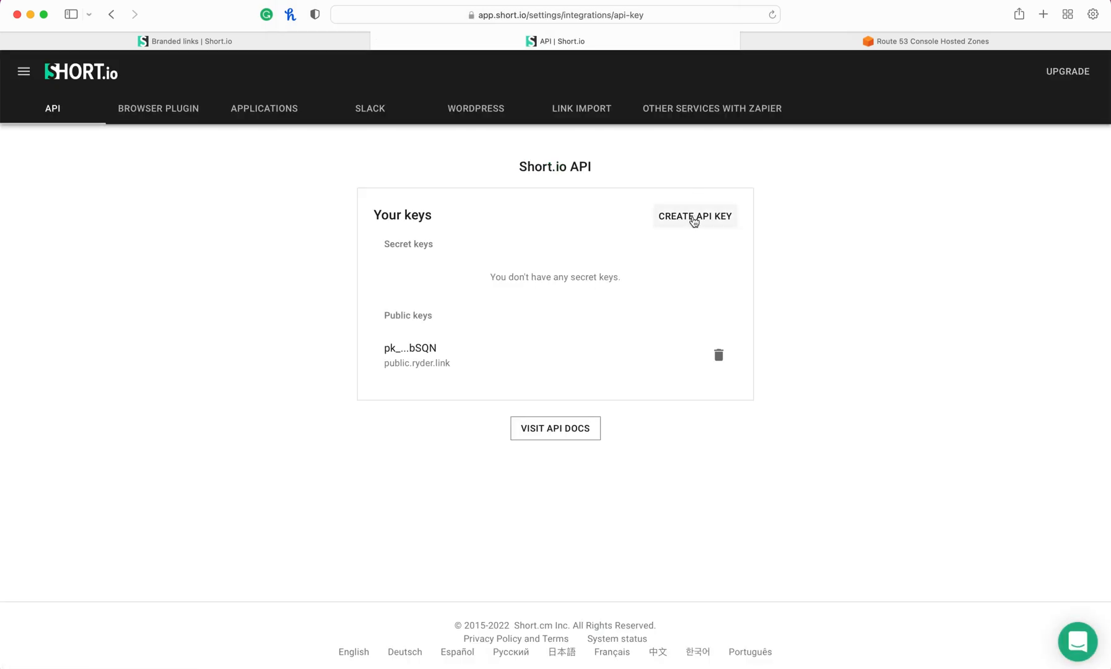
left_click(694, 215)
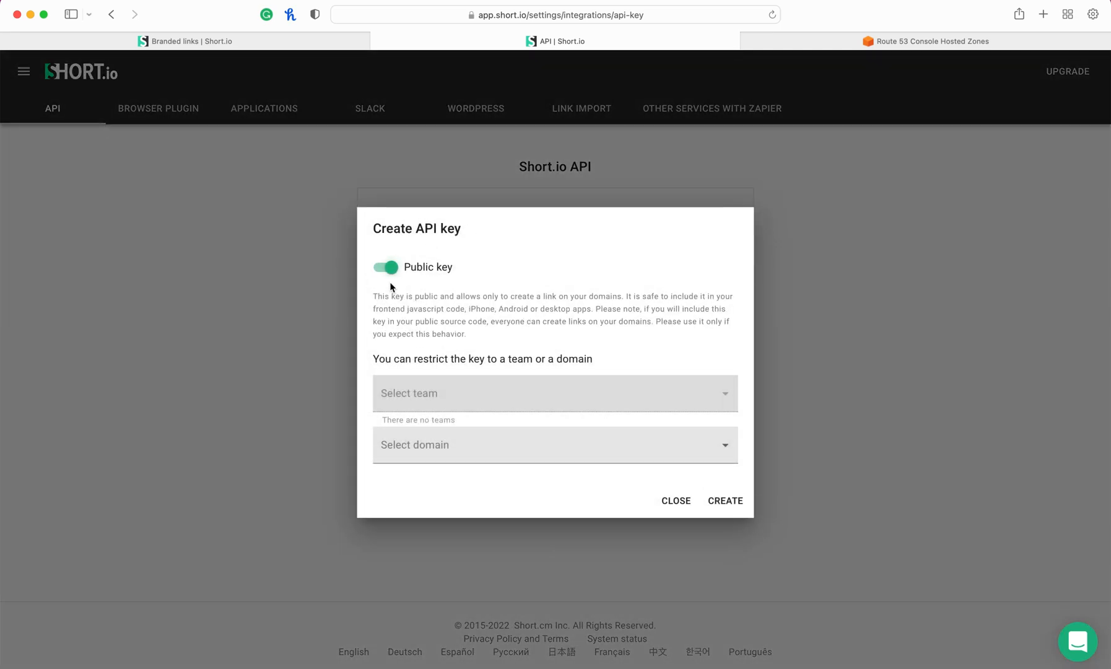
left_click(555, 444)
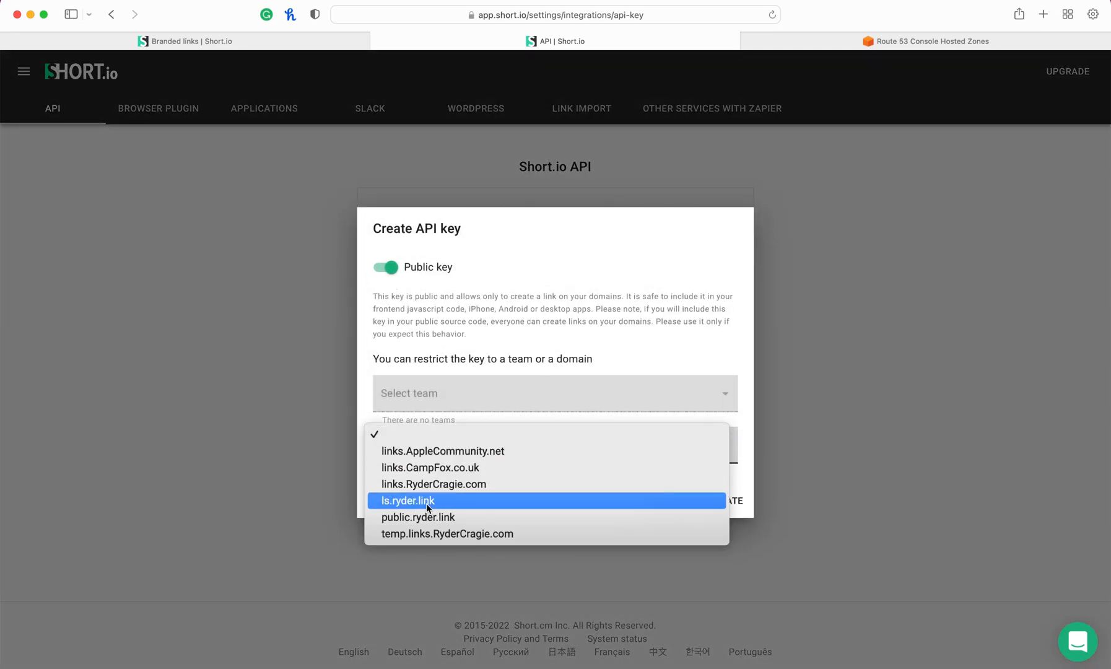
left_click(407, 501)
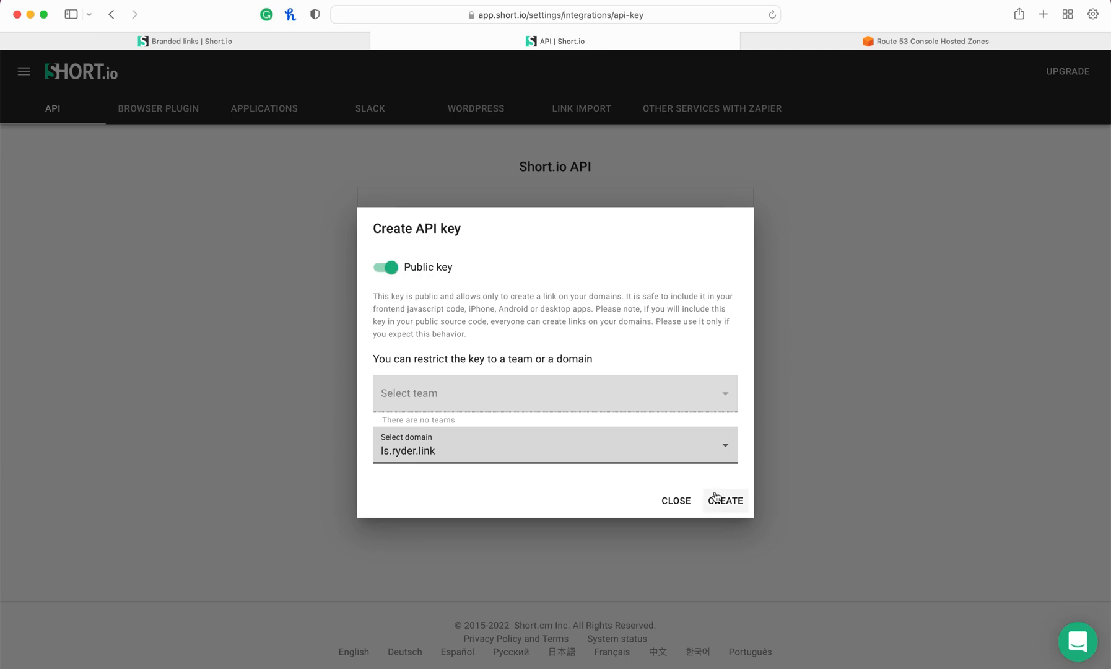
left_click(723, 501)
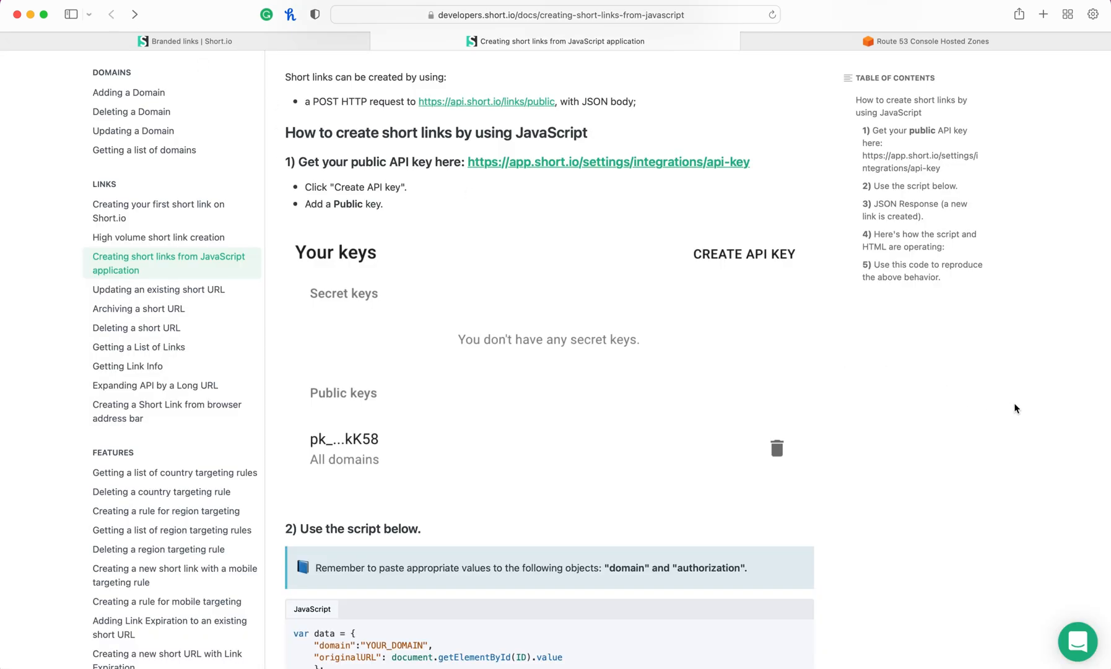
Scroll to the full HTML/JavaScript shortener example and switch to FileZilla
scroll("down", 3)
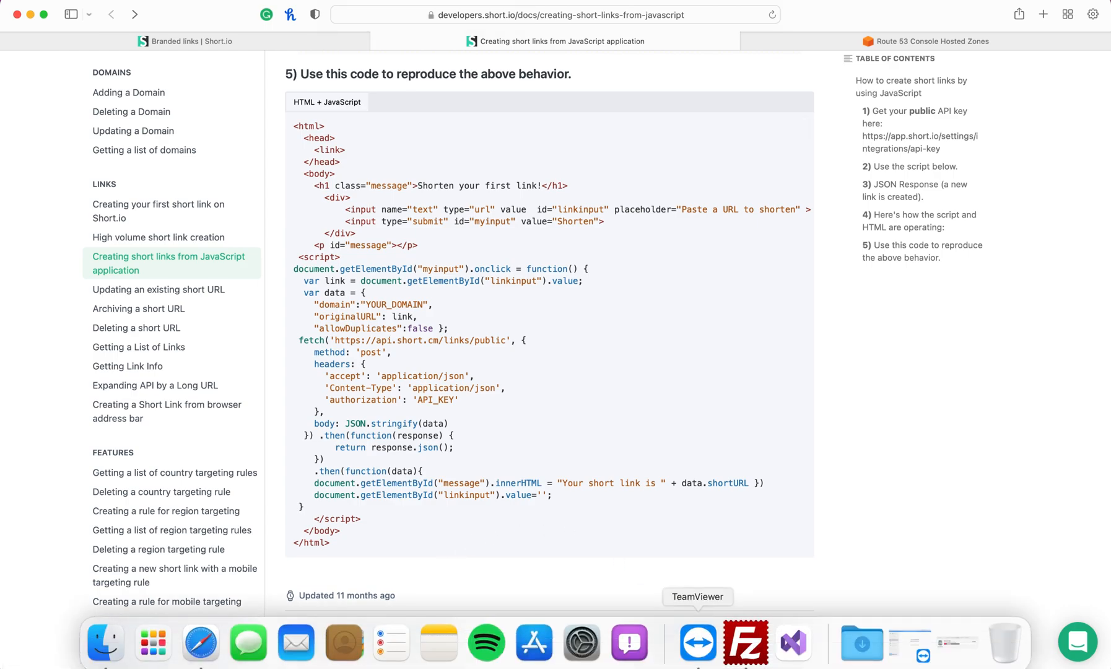
left_click(745, 643)
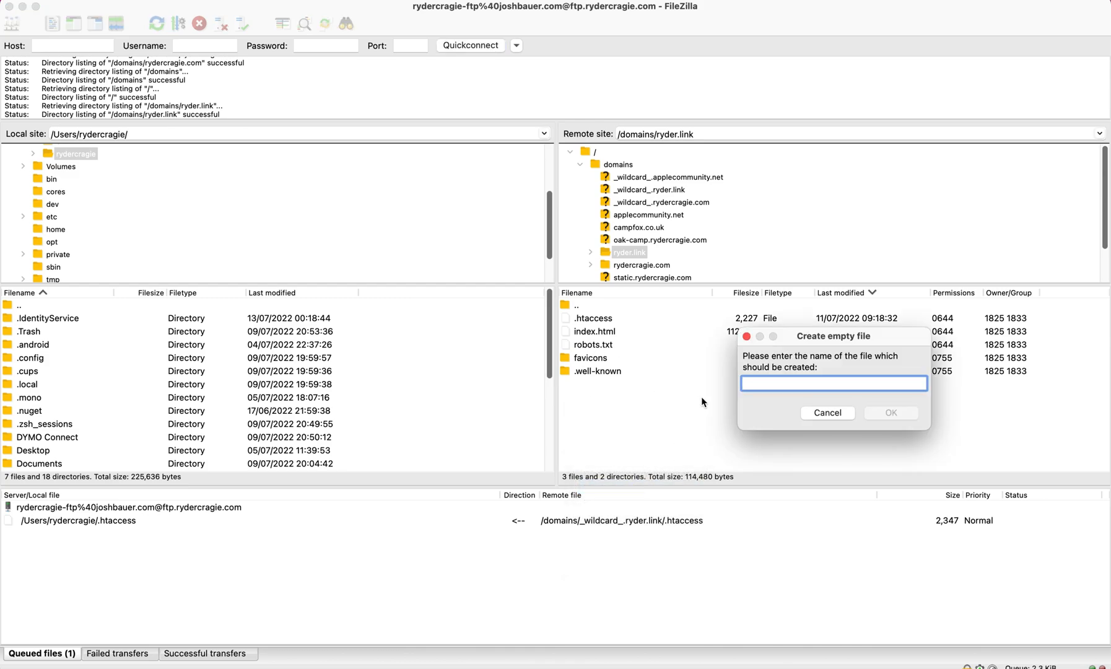
Create a new remote file named ls.html in the ryder.link folder
type("ls.ht")
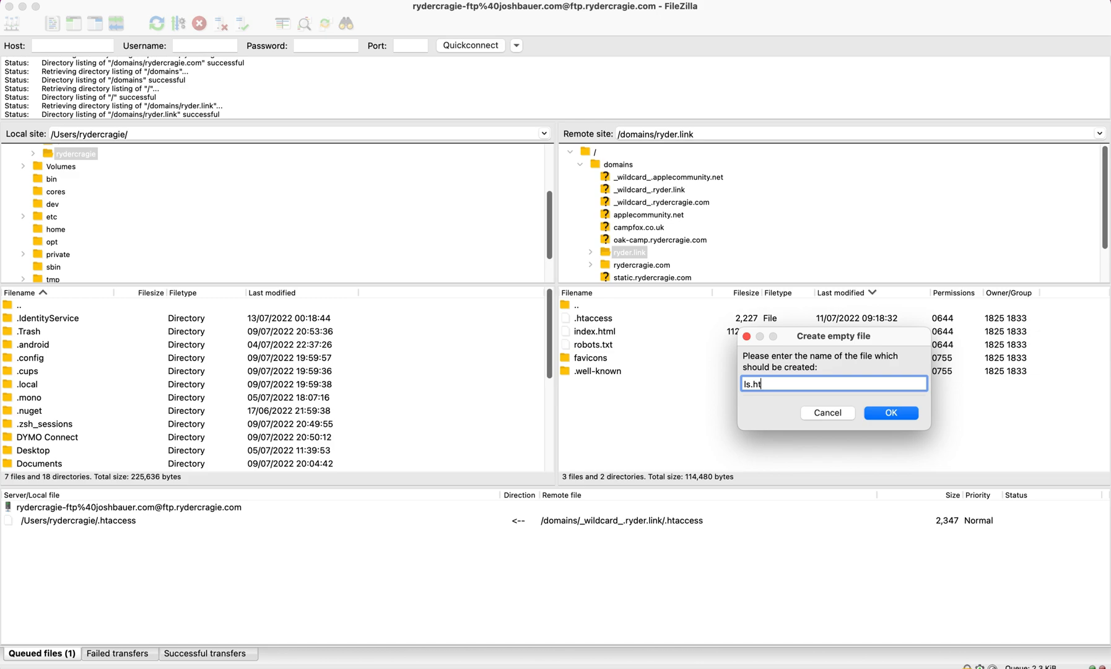
left_click(890, 412)
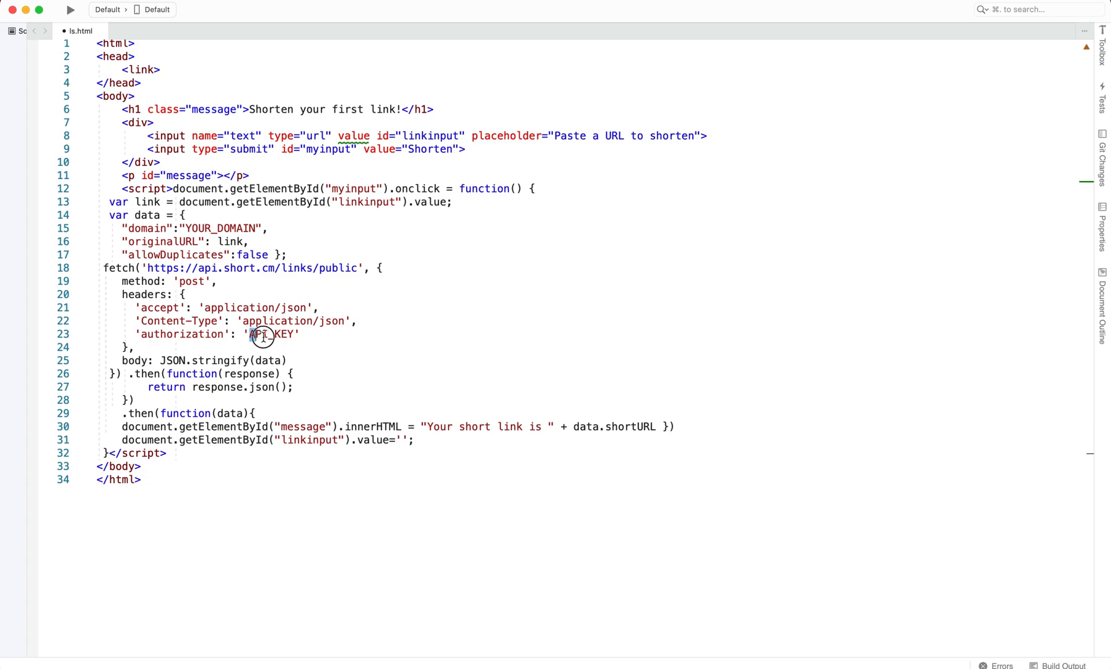
double_click(271, 334)
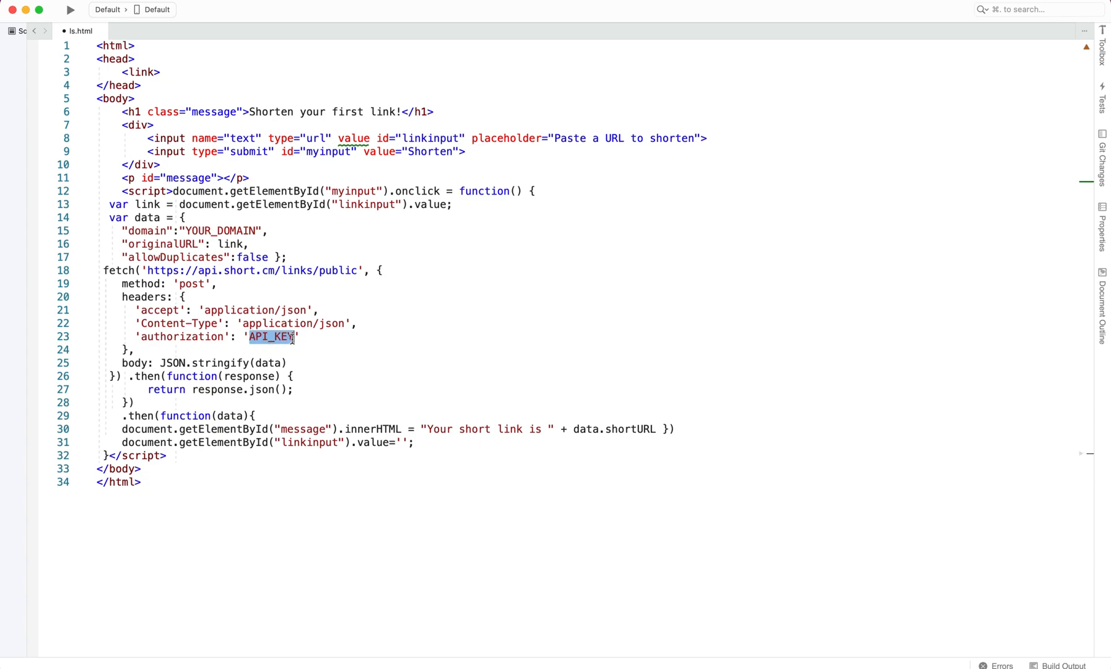
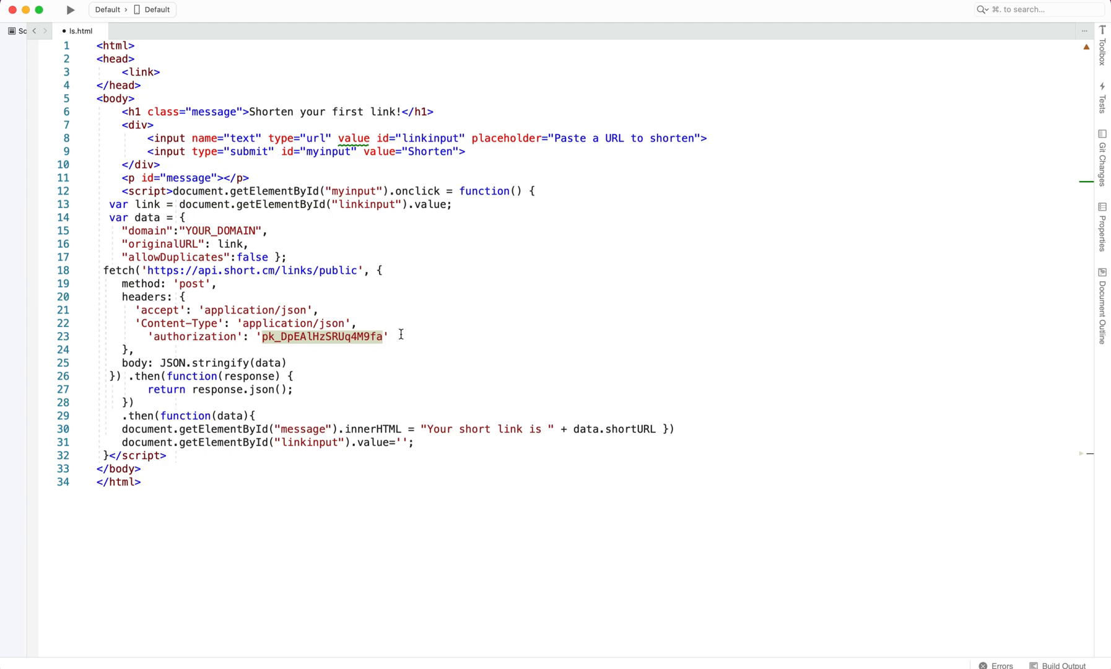
double_click(220, 230)
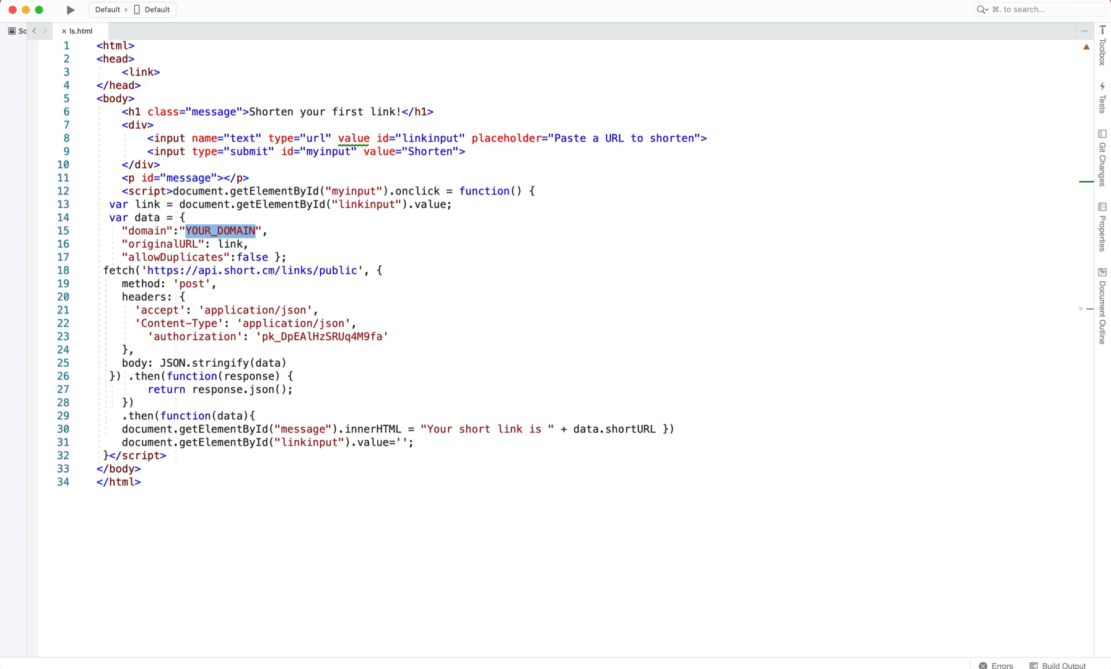
type("ls.ryder.link")
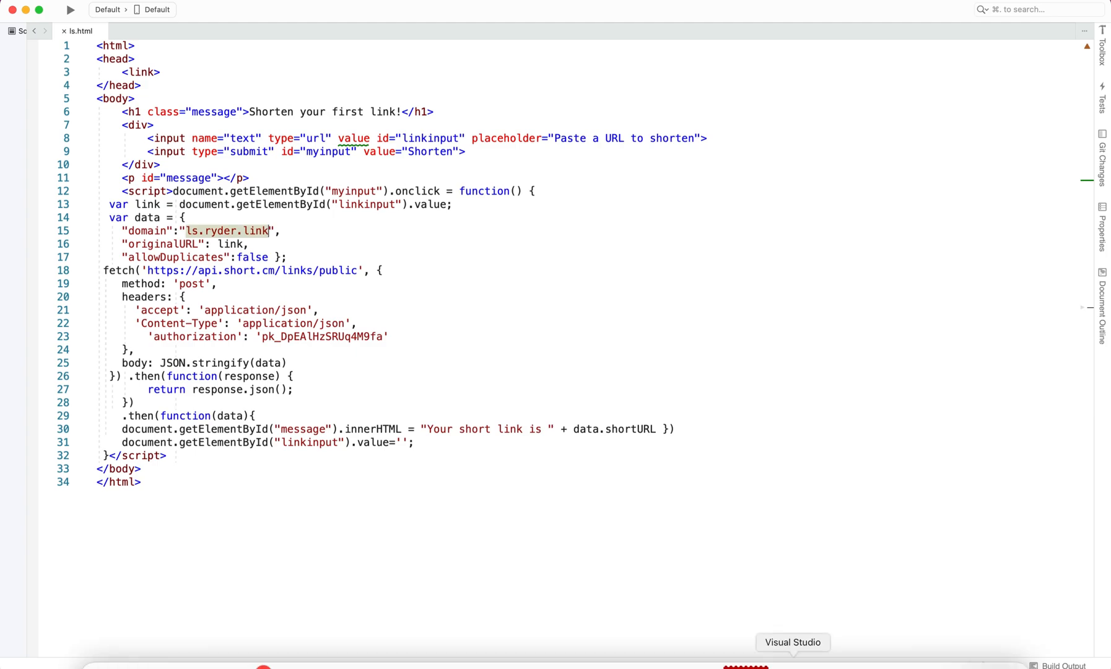
left_click(745, 643)
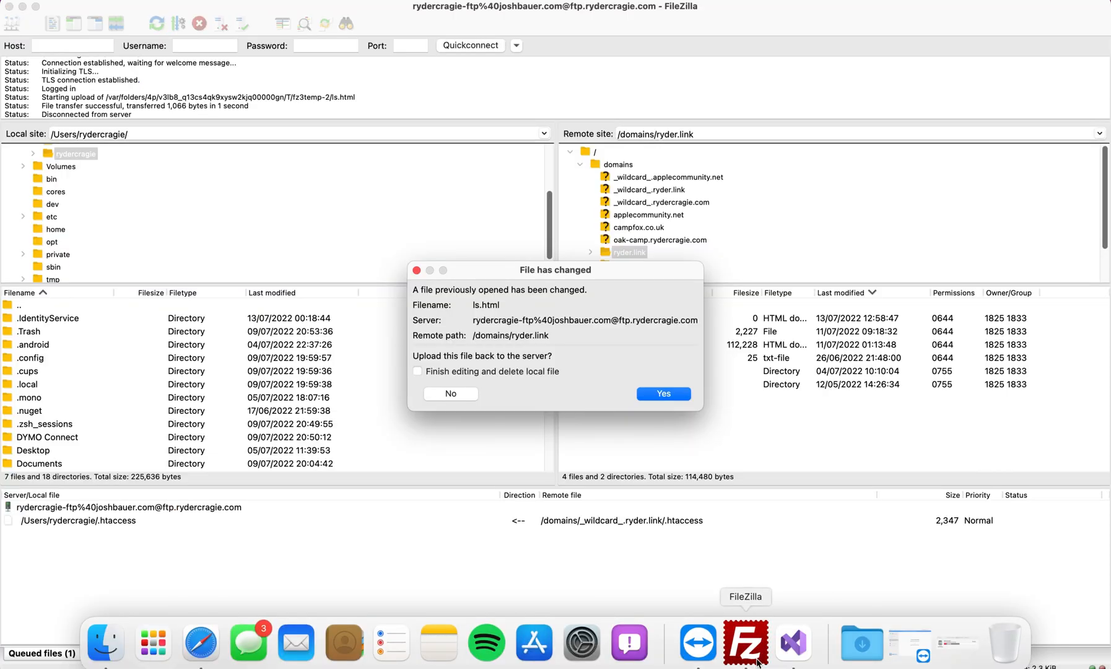
left_click(662, 393)
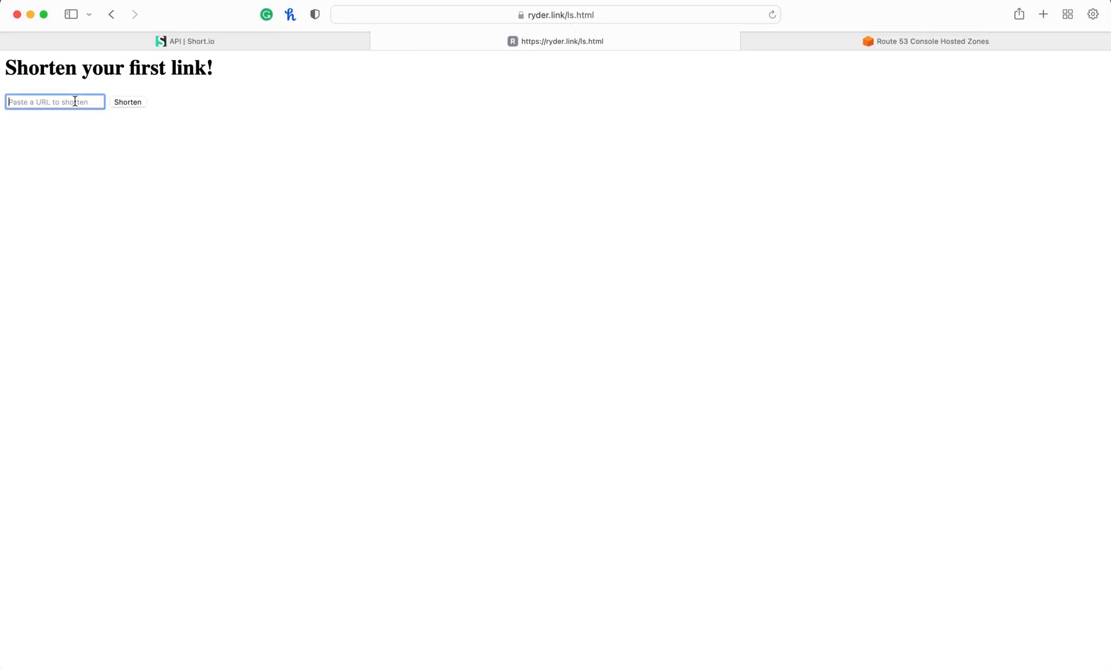
Shorten google.com on the live page to ls.ryder.link/Z5hTLa and open it
type("google.c")
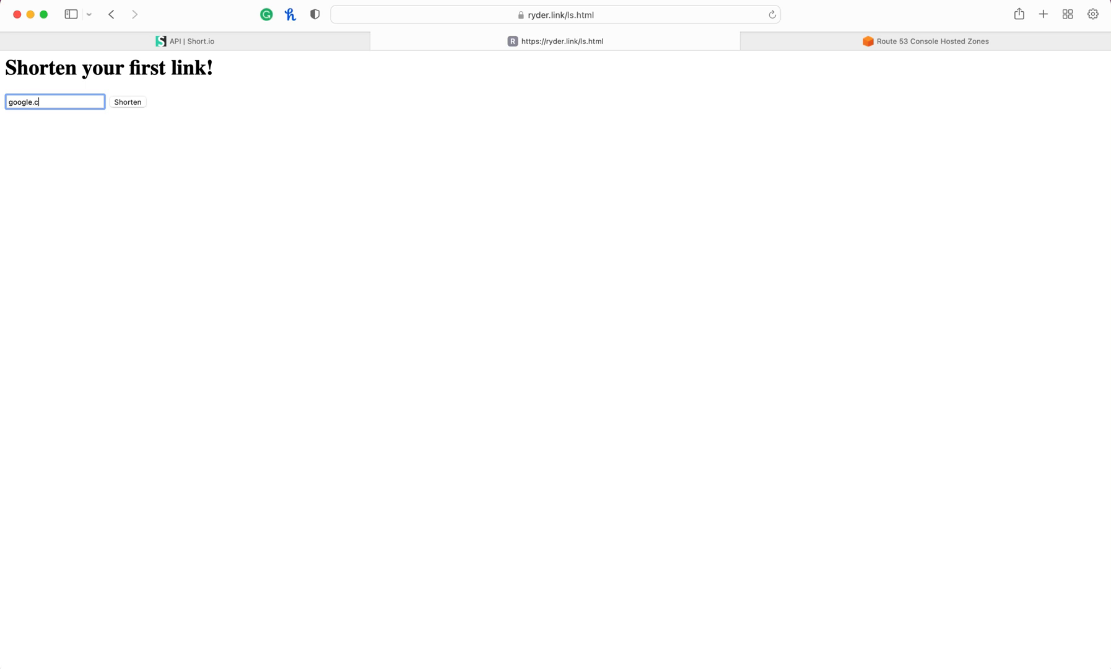
left_click(127, 101)
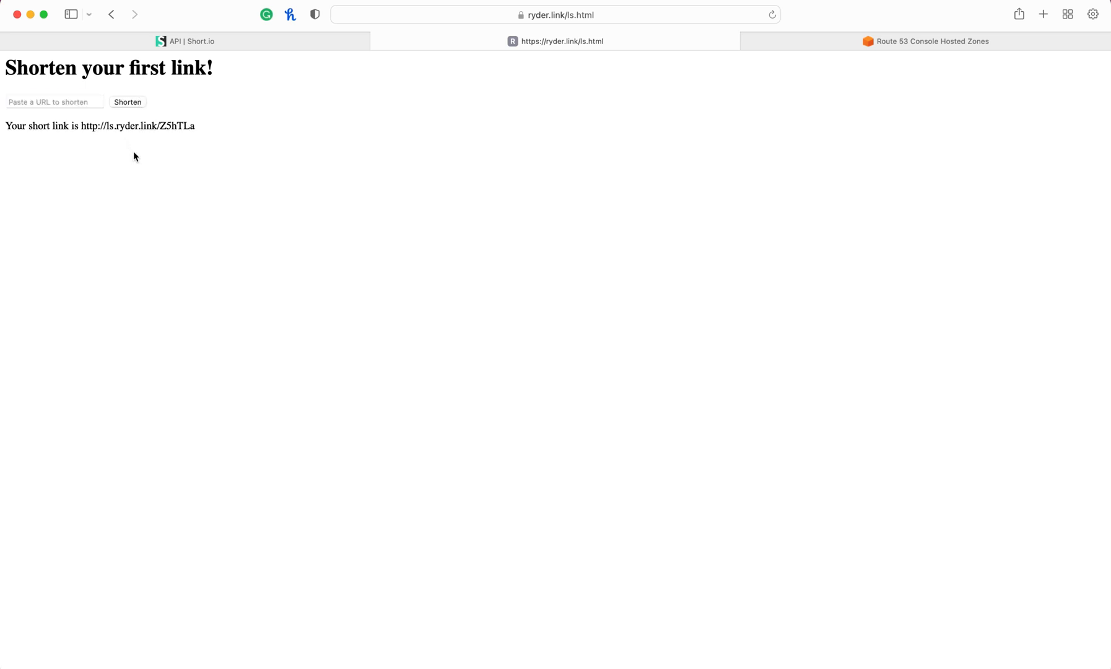
mouse_move(80, 125)
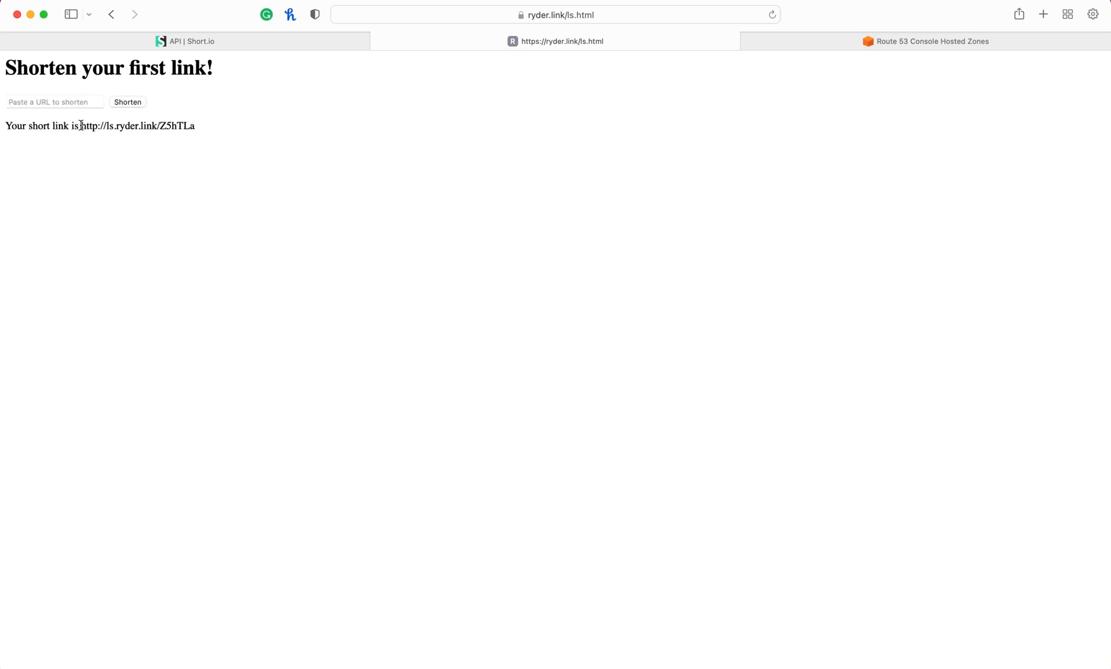
right_click(138, 125)
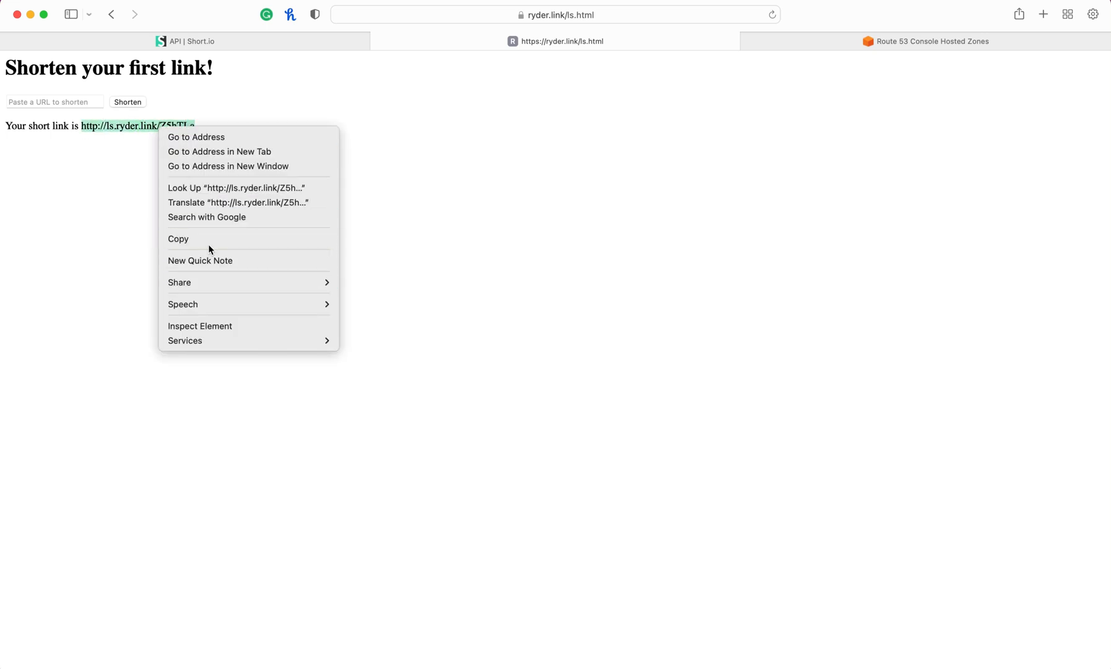
left_click(556, 15)
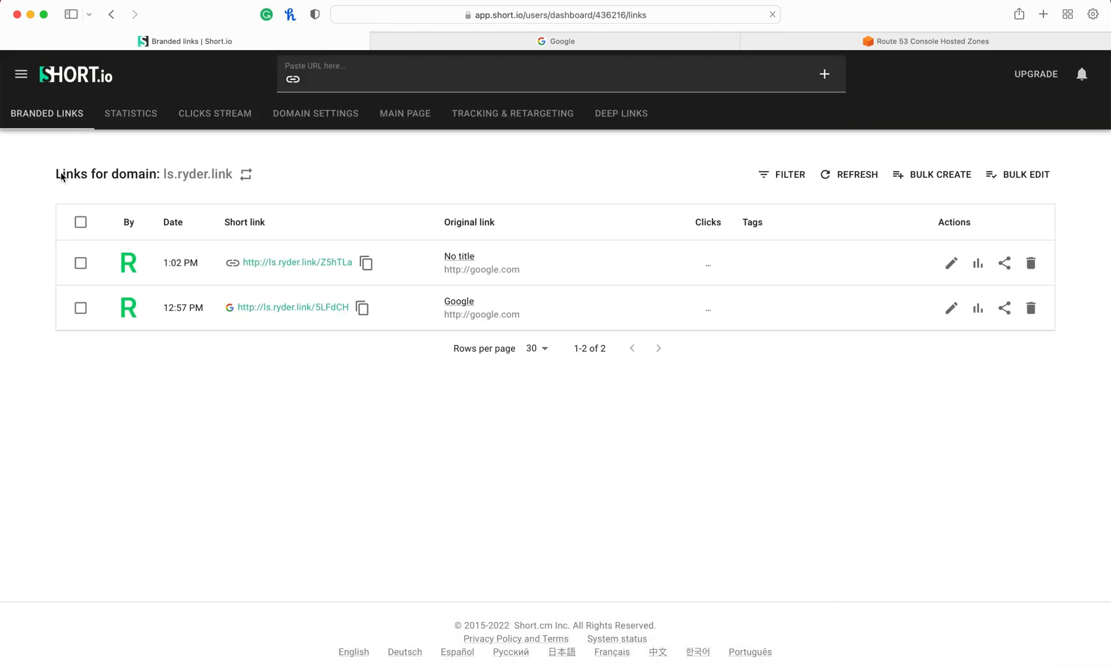
mouse_move(316, 262)
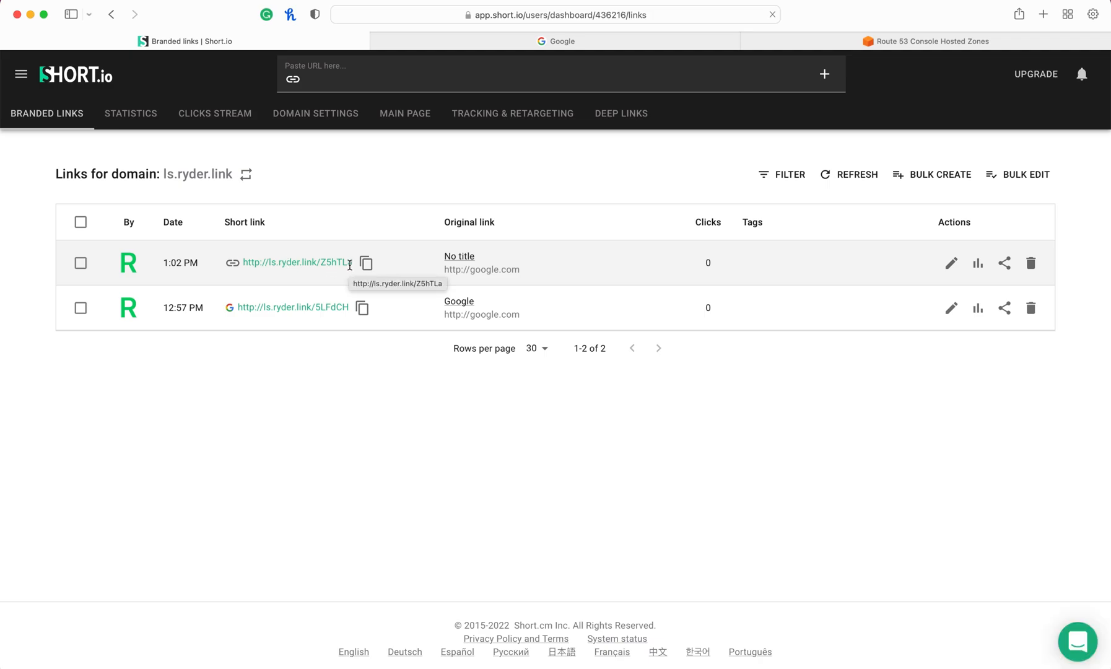